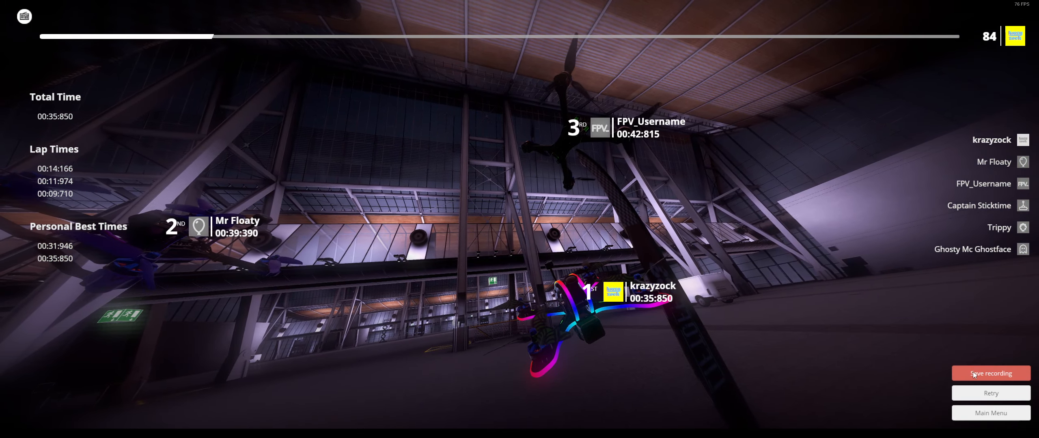
Save the flight recording of the A Roof Over Your Head race under its suggested name
click(991, 373)
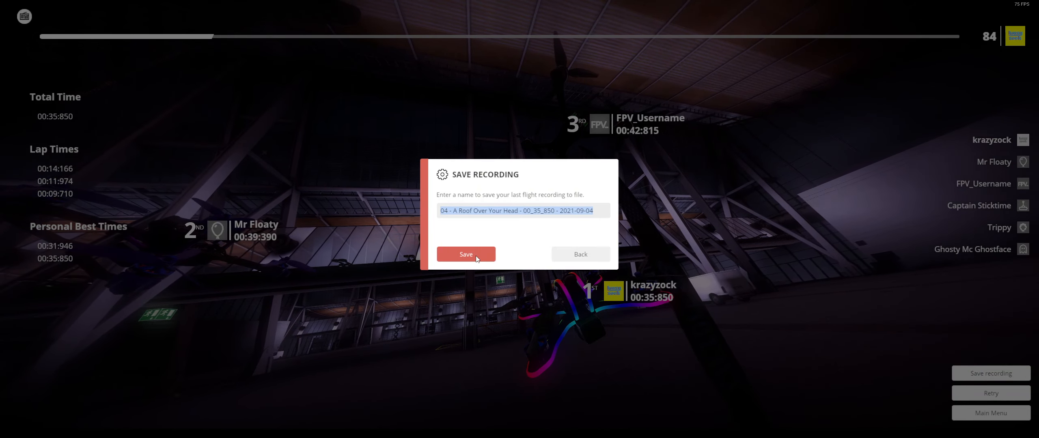
click(465, 254)
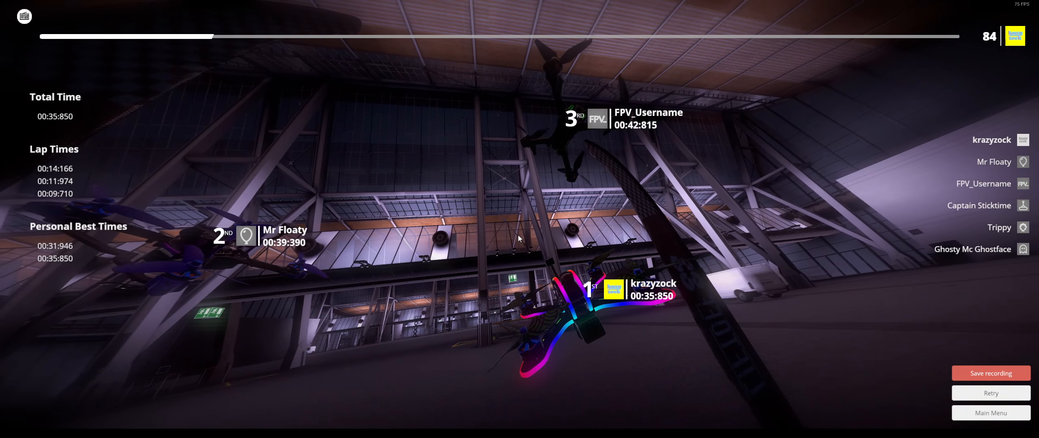